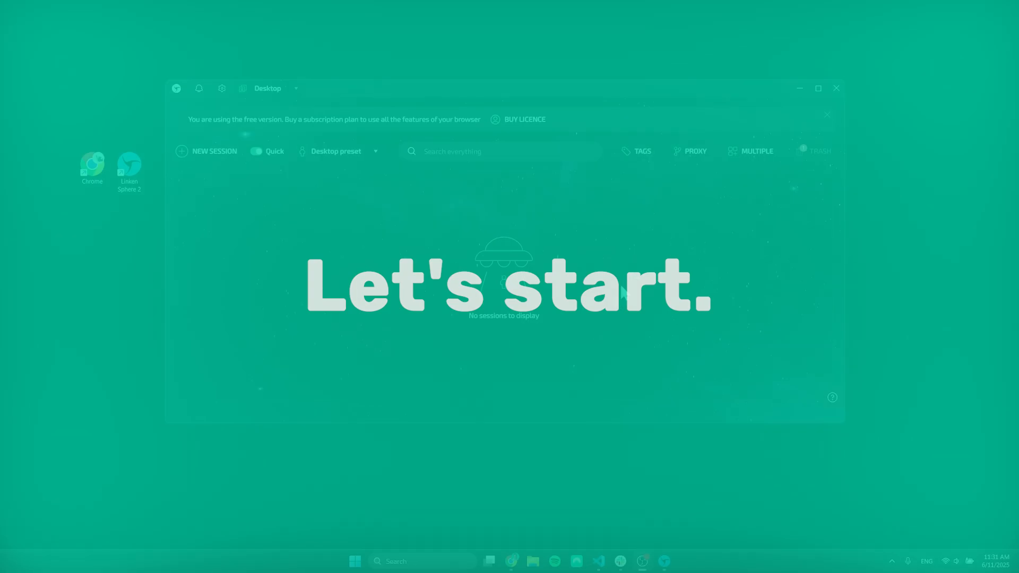
Bring up the proxy manager with an empty new-proxy row ready
left_click(690, 151)
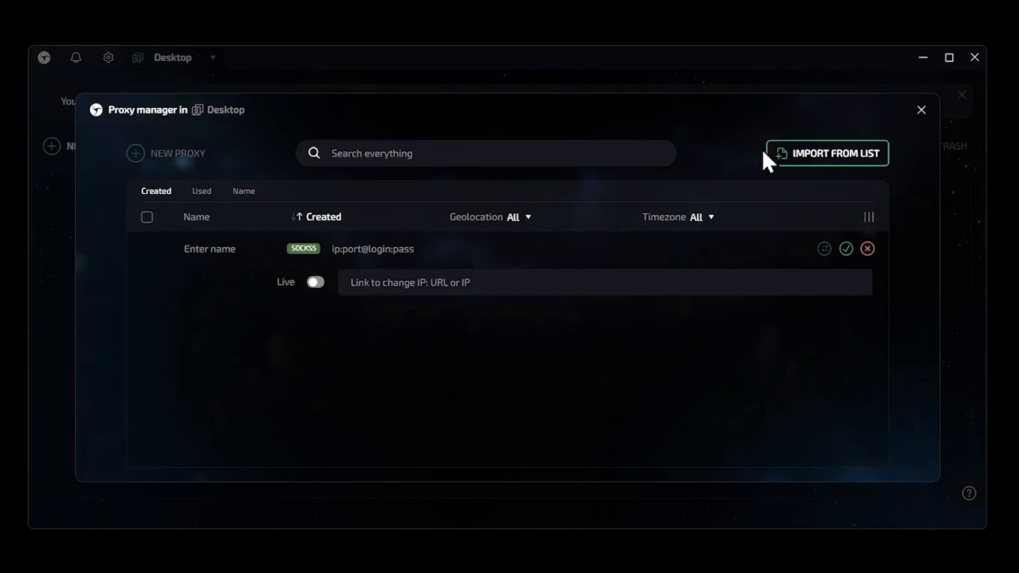
left_click(378, 248)
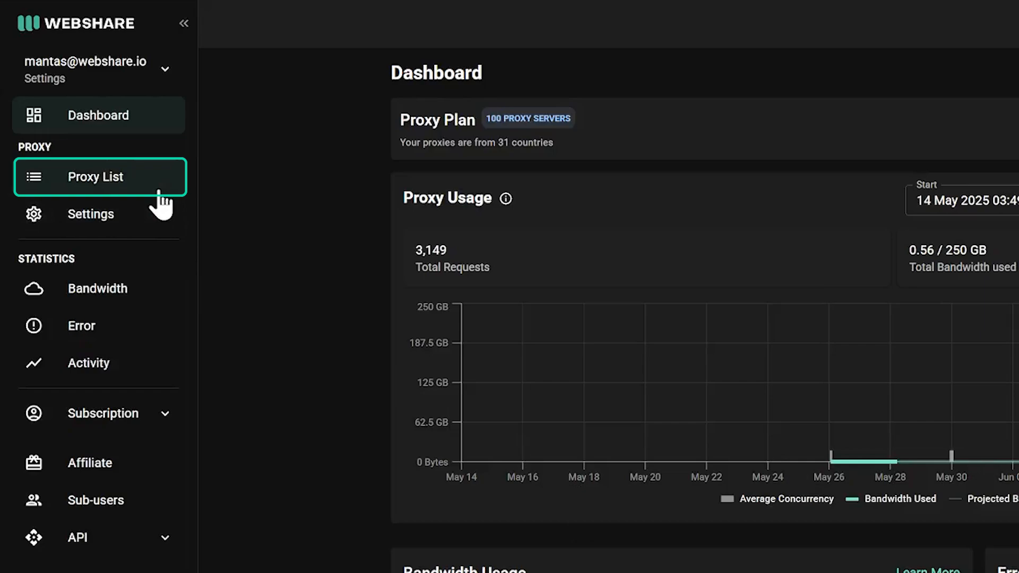
Download the Albanian proxy 45.67.0.142 from Webshare's proxy list as a text file
left_click(96, 176)
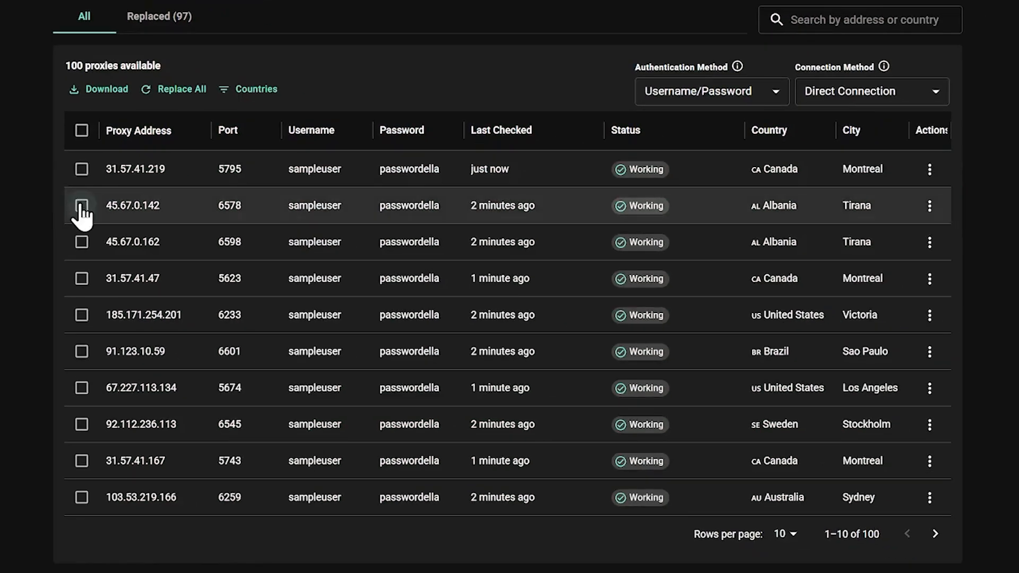
left_click(81, 206)
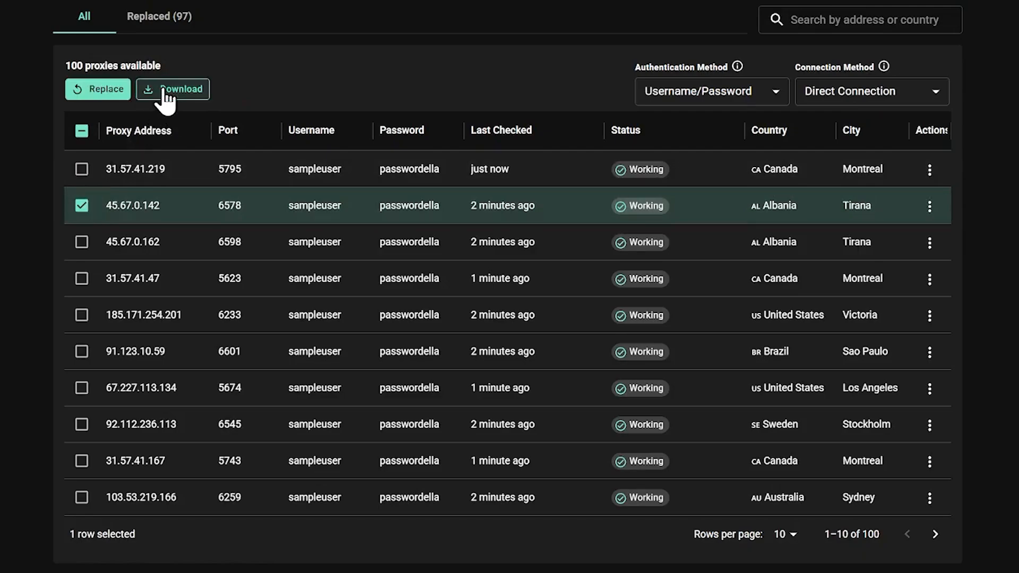
left_click(173, 89)
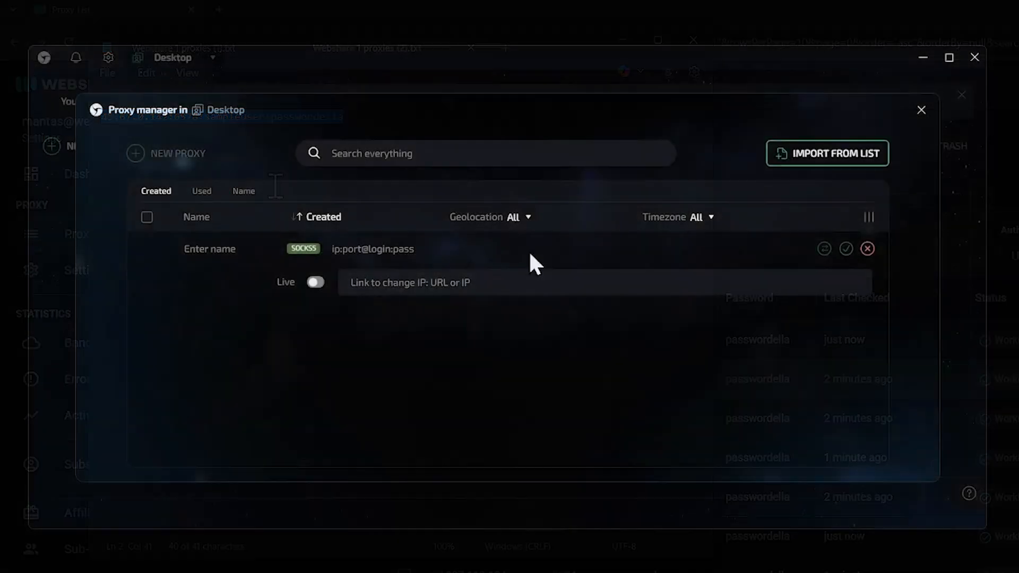
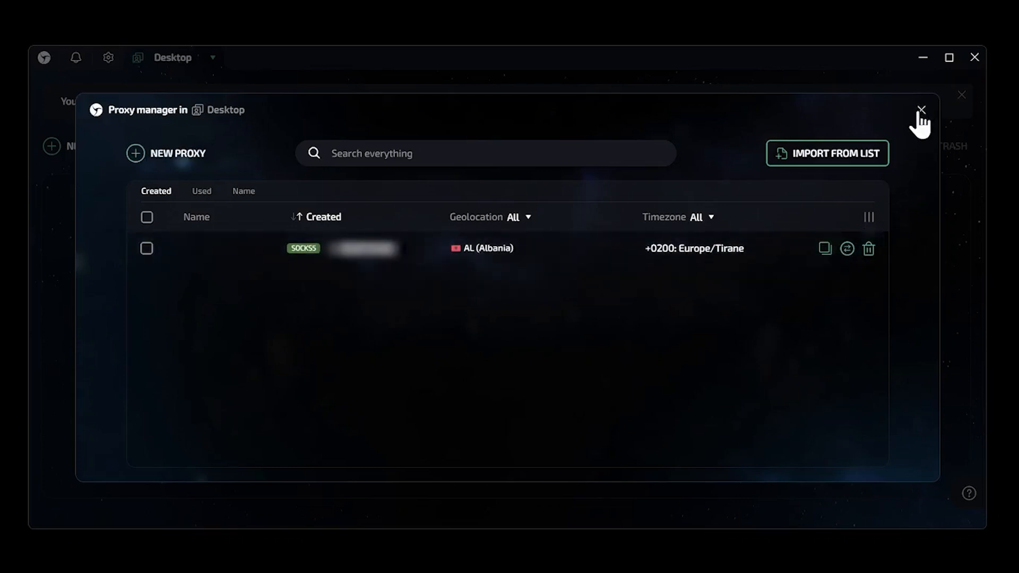
Leave the proxy manager and create the 'Desktop preset 2' session in Quick mode
left_click(923, 110)
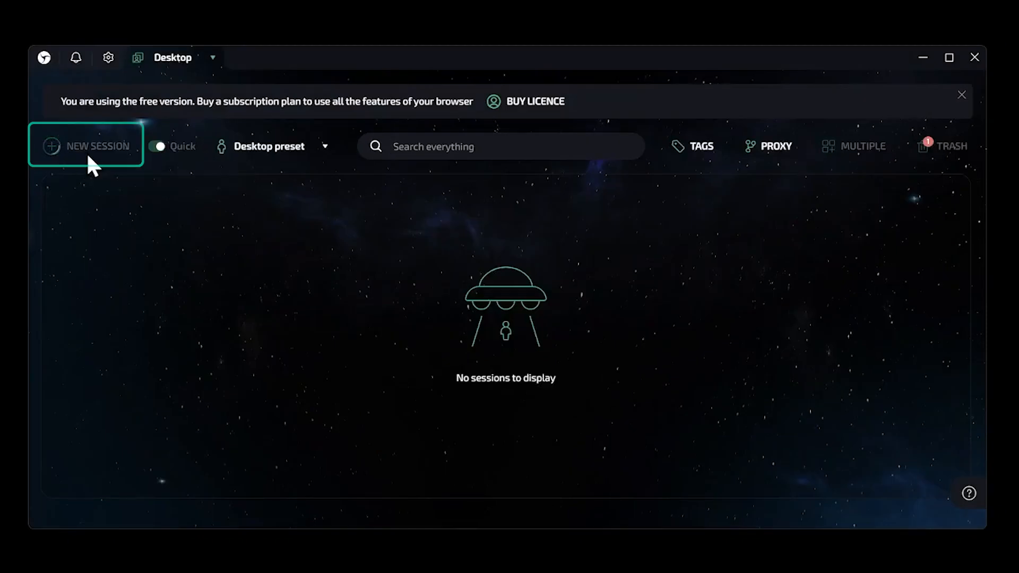
left_click(87, 147)
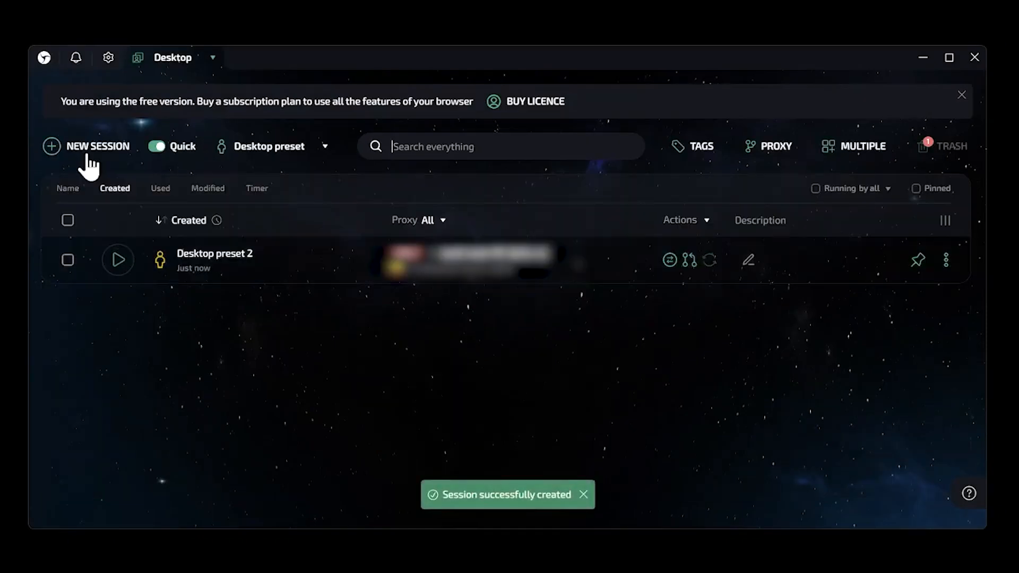
mouse_move(125, 176)
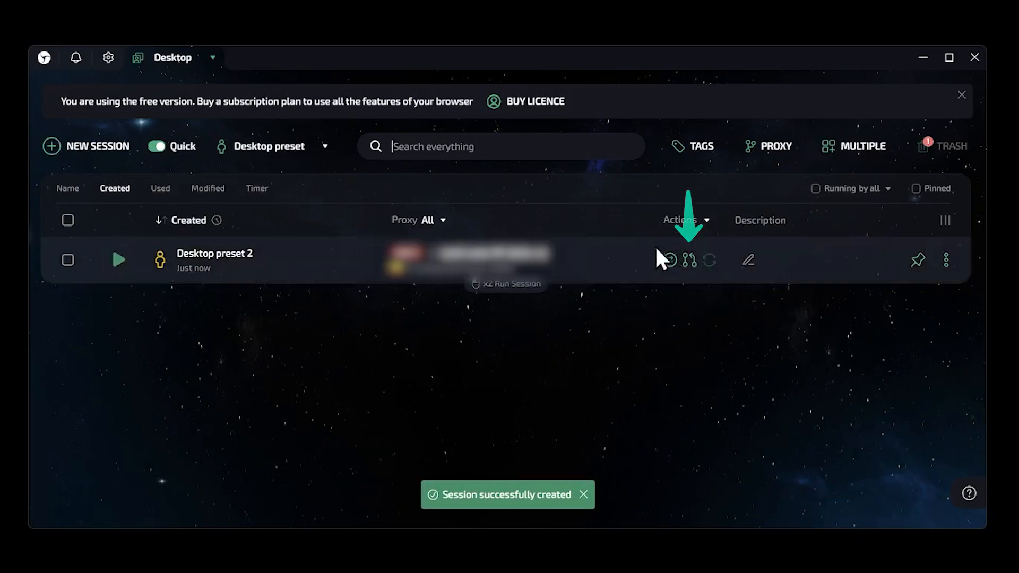
Select the Albanian SOCKS5 proxy in the set-proxy dialog for Desktop preset 2
left_click(688, 261)
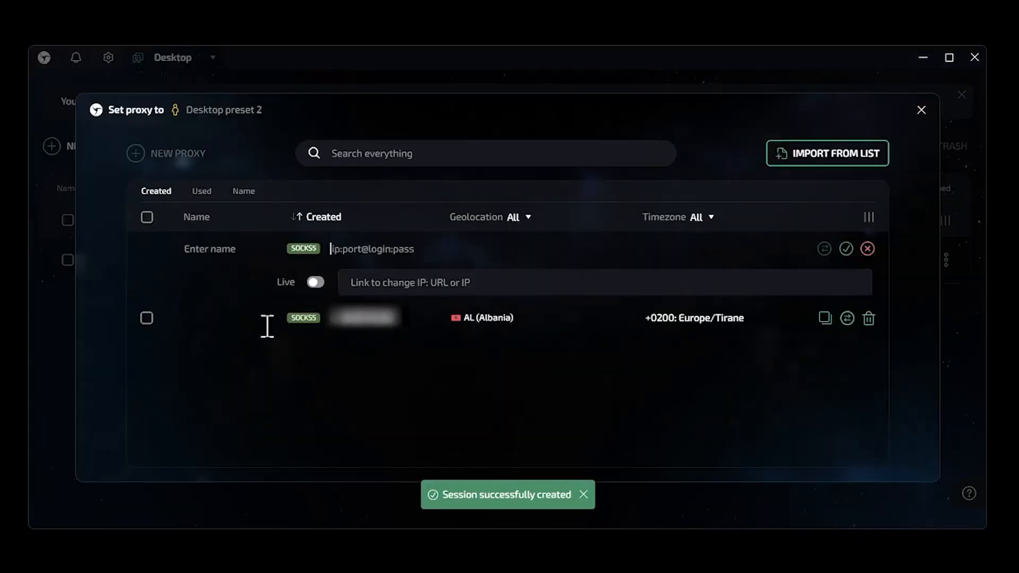
left_click(147, 319)
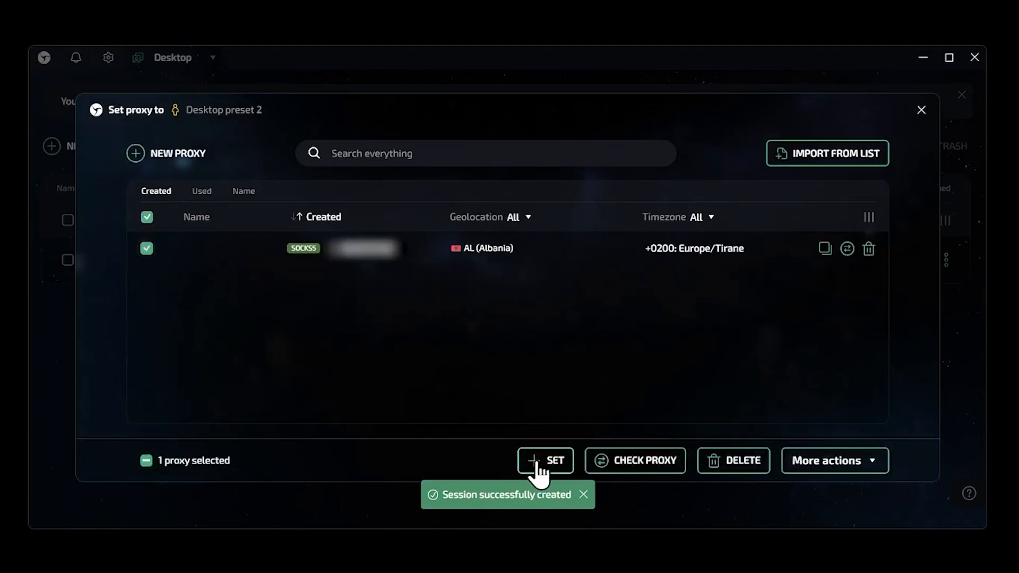